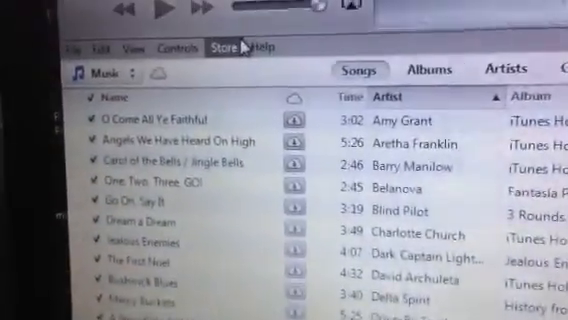
# Step: Show the Edit menu's commands, which lead to the program's preferences
pyautogui.click(104, 64)
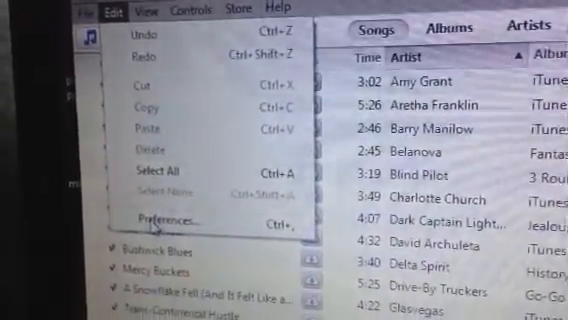
# Step: In Advanced preferences, turn off copying files into the iTunes Media folder when adding to the library
pyautogui.click(164, 216)
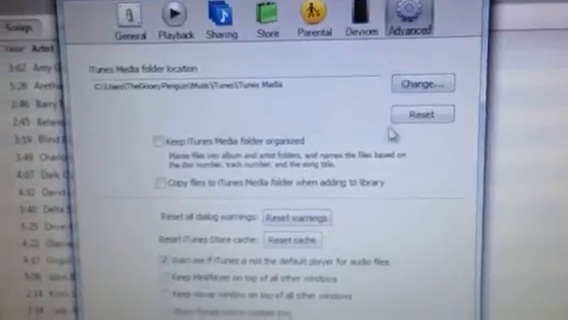
pyautogui.scroll(-3)
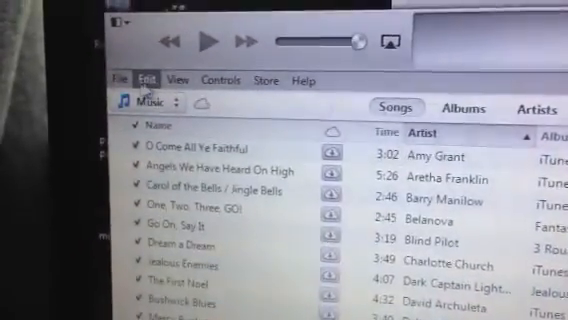
# Step: Start adding a whole folder to the library via File > Add Folder to Library
pyautogui.click(114, 72)
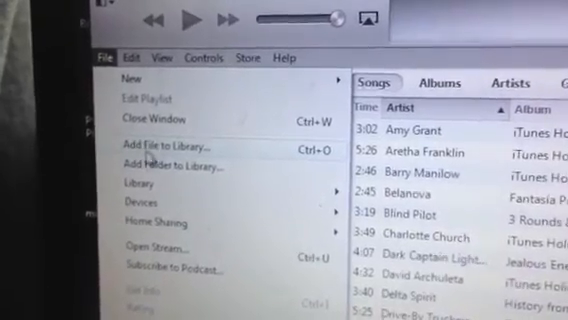
pyautogui.click(164, 142)
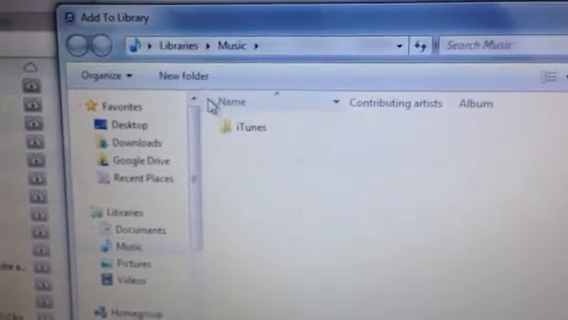